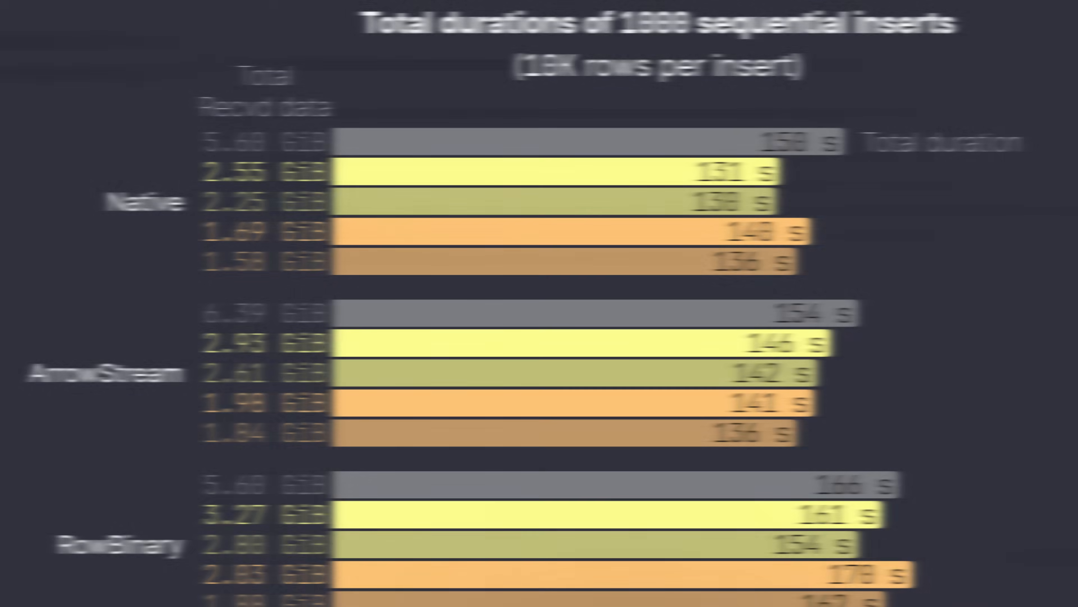
# Advance to the 'Fingerprinting: Regex Bottleneck' slide listing url, email, ip, uuid and jwt patterns
pyautogui.press('Right')
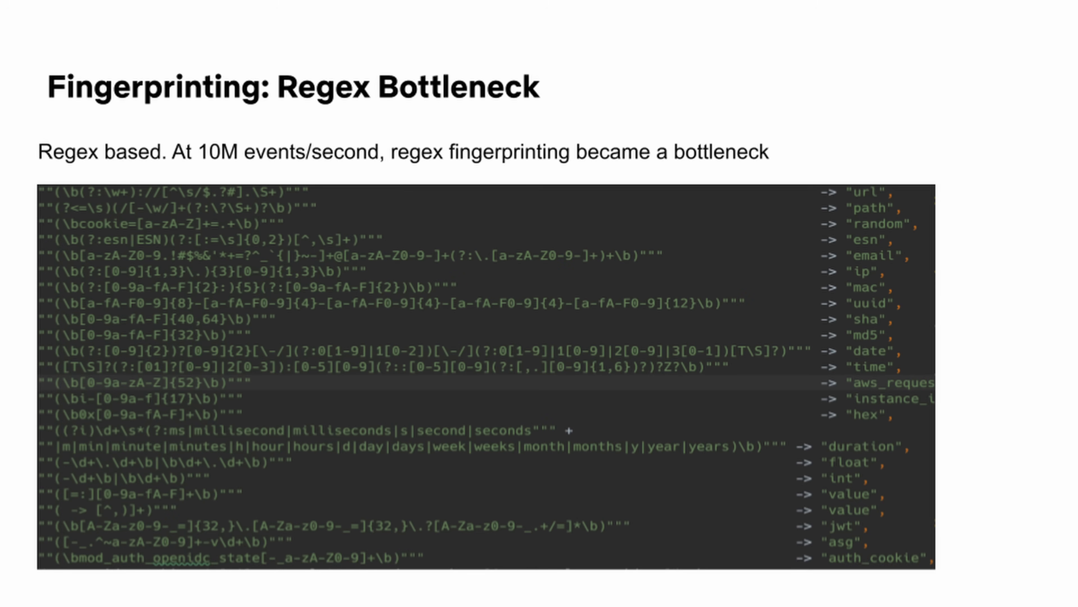